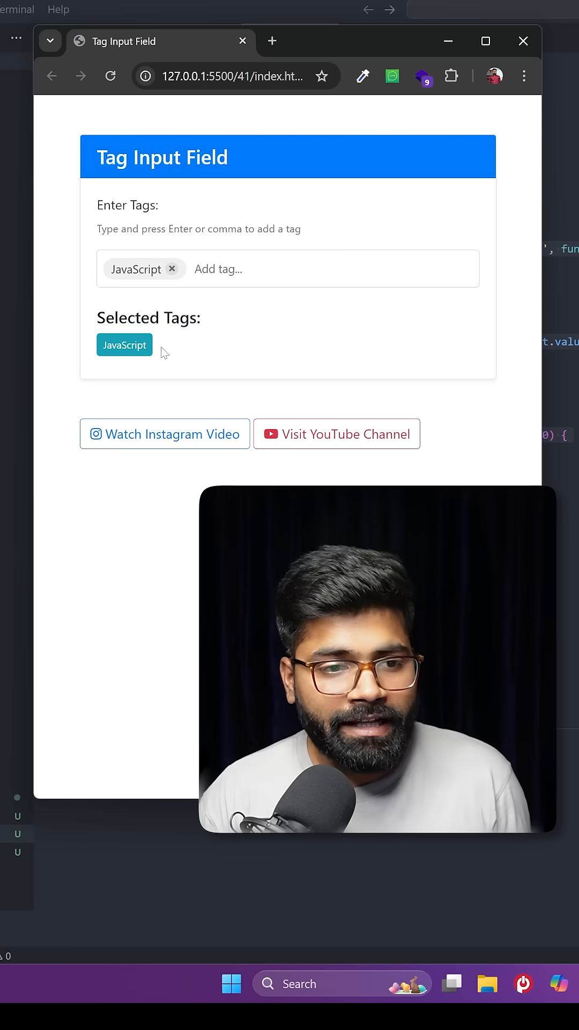
- Type 'html' to show the running Tag Input Field page with its JavaScript tag
type("html")
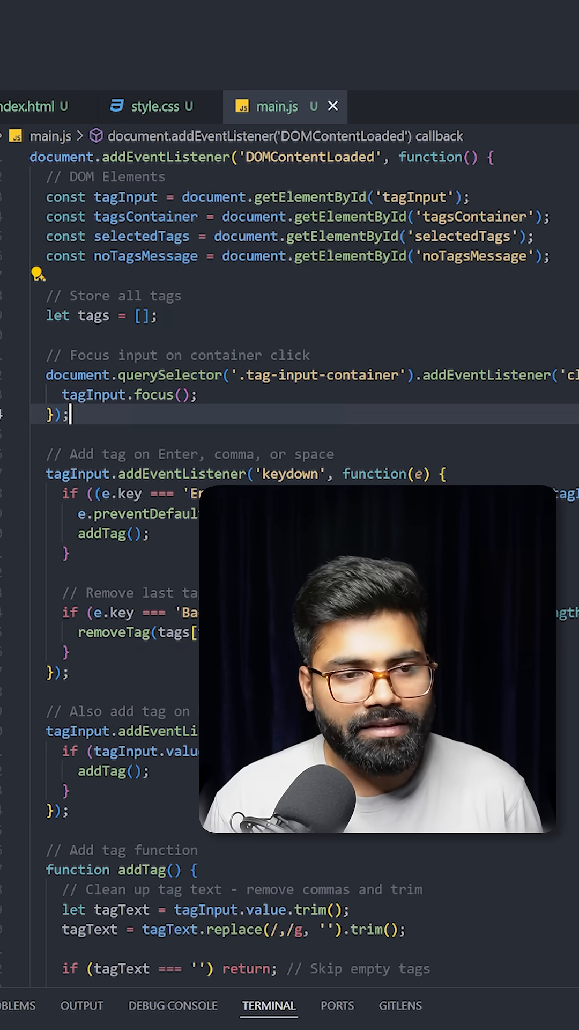
- Scroll main.js past the element lookups, tags array and keydown/blur listeners to addTag
scroll("right", 3)
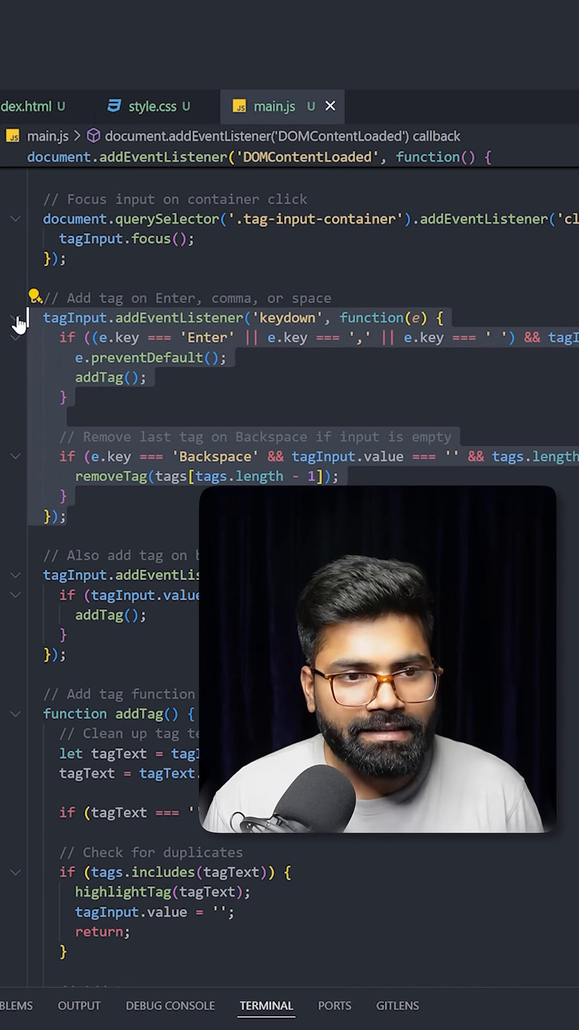
mouse_move(17, 321)
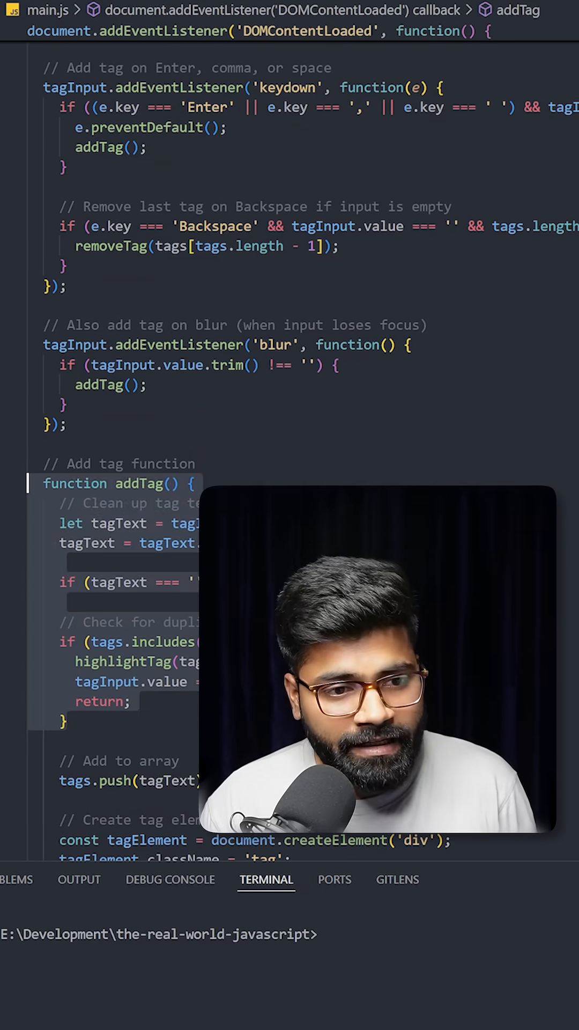
scroll("down", 3)
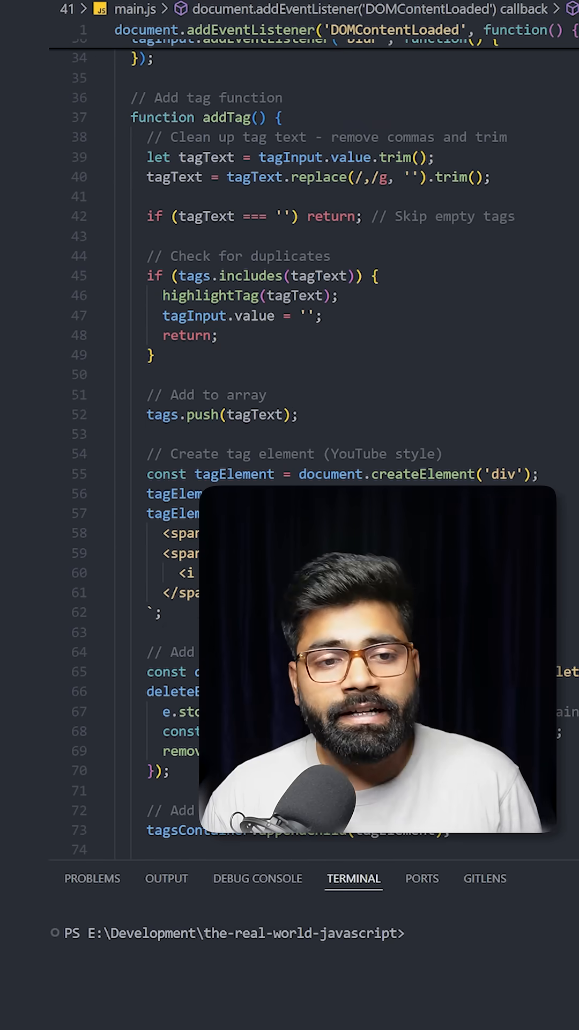
mouse_move(131, 395)
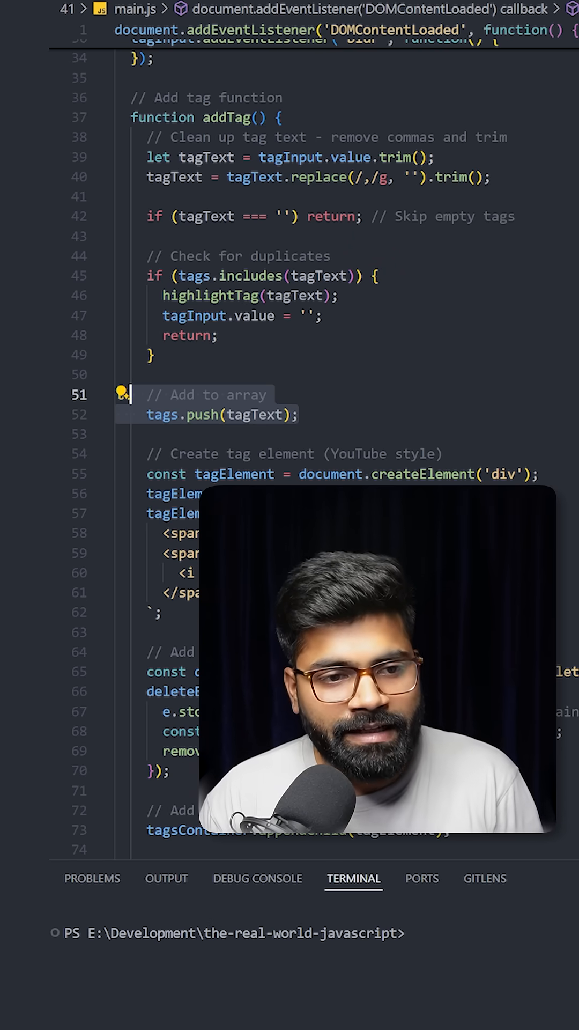
- Scroll addTag past the duplicate check and array push to the createElement block
scroll("down", 3)
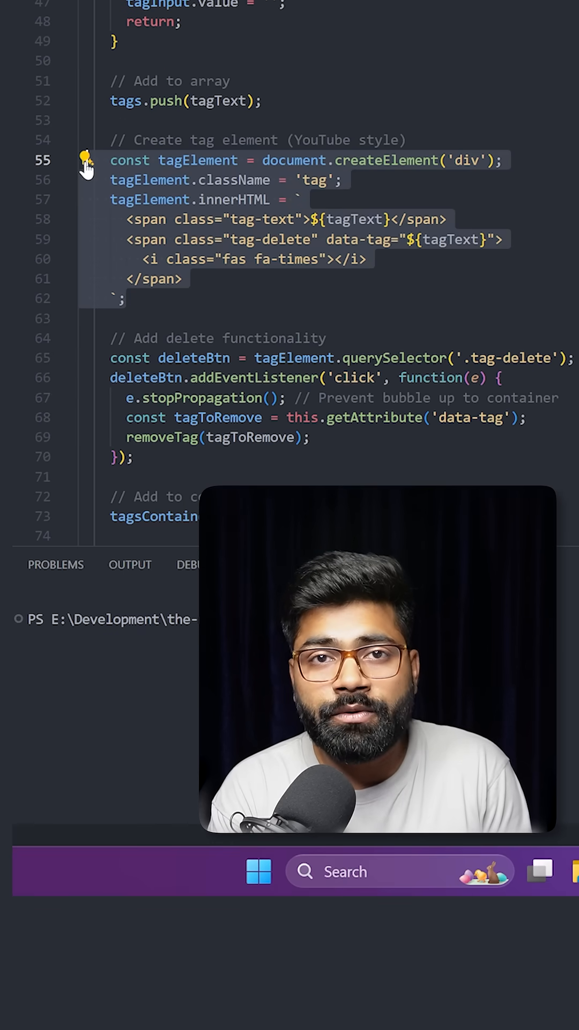
- Scroll main.js past the delete handler and removeTag down to highlightTag
scroll("down", 3)
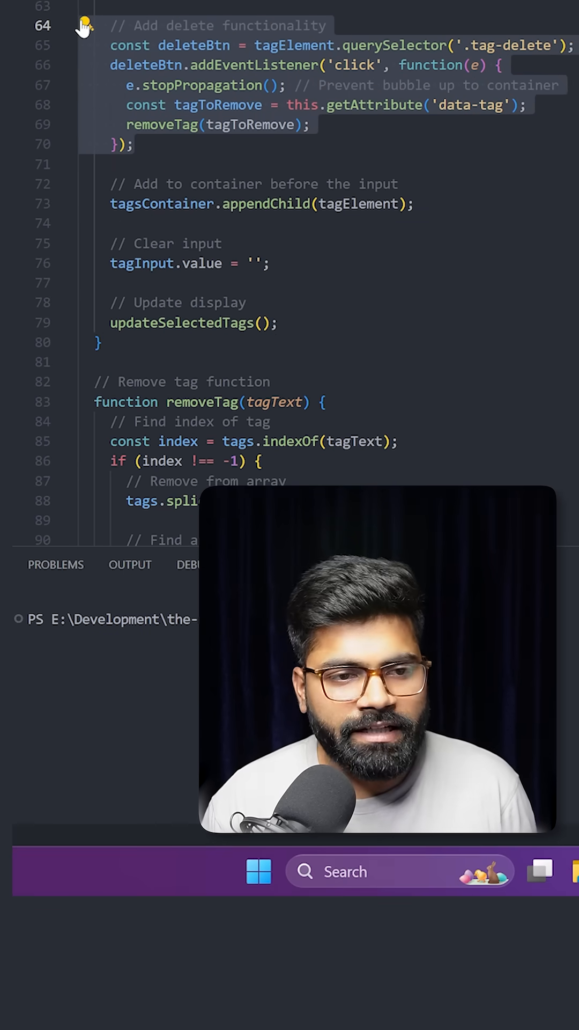
scroll("down", 3)
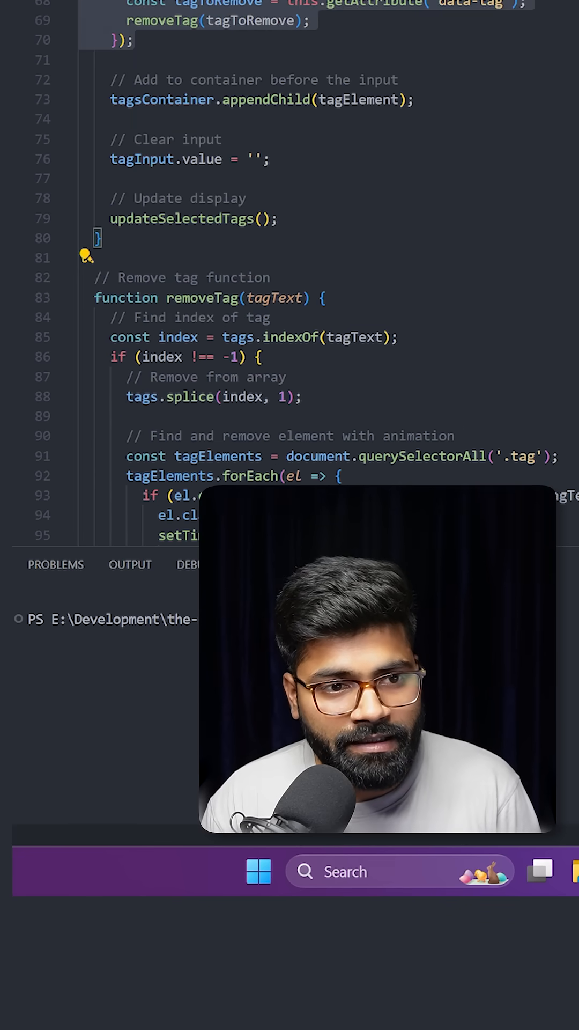
scroll("down", 3)
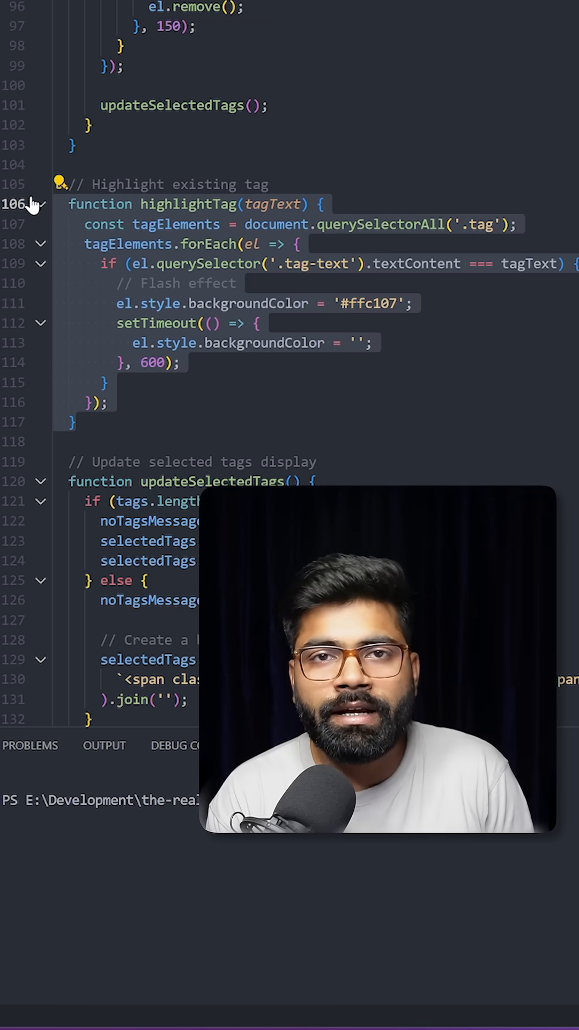
- Scroll to updateSelectedTags, mark its badge template line, then scroll back up
scroll("down", 3)
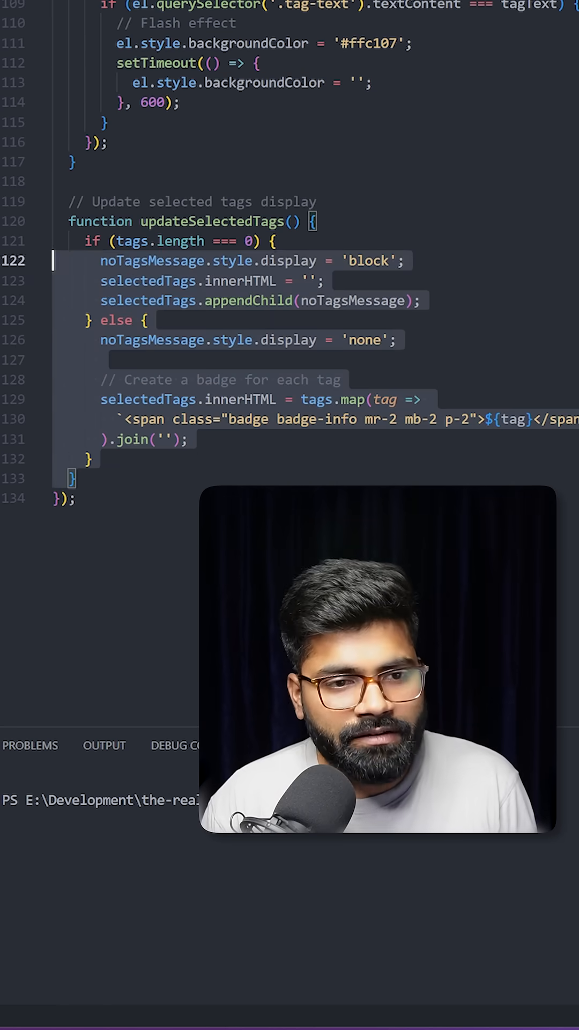
left_click(131, 419)
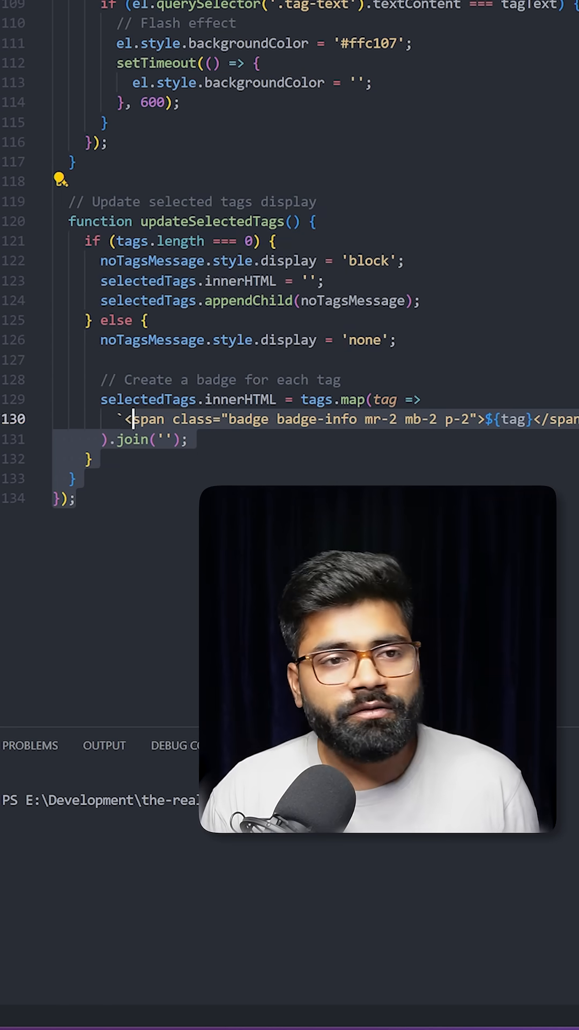
scroll("up", 3)
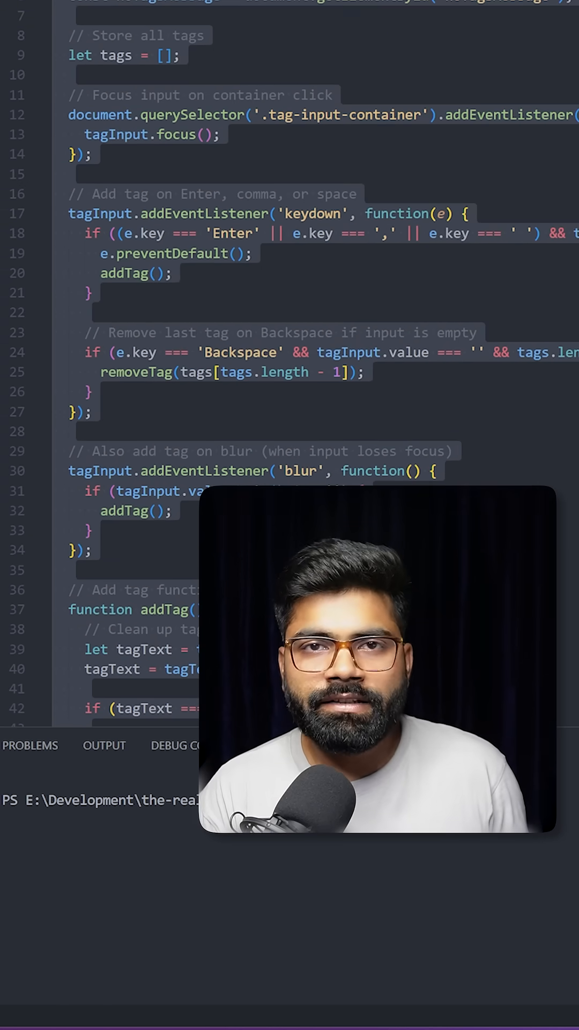